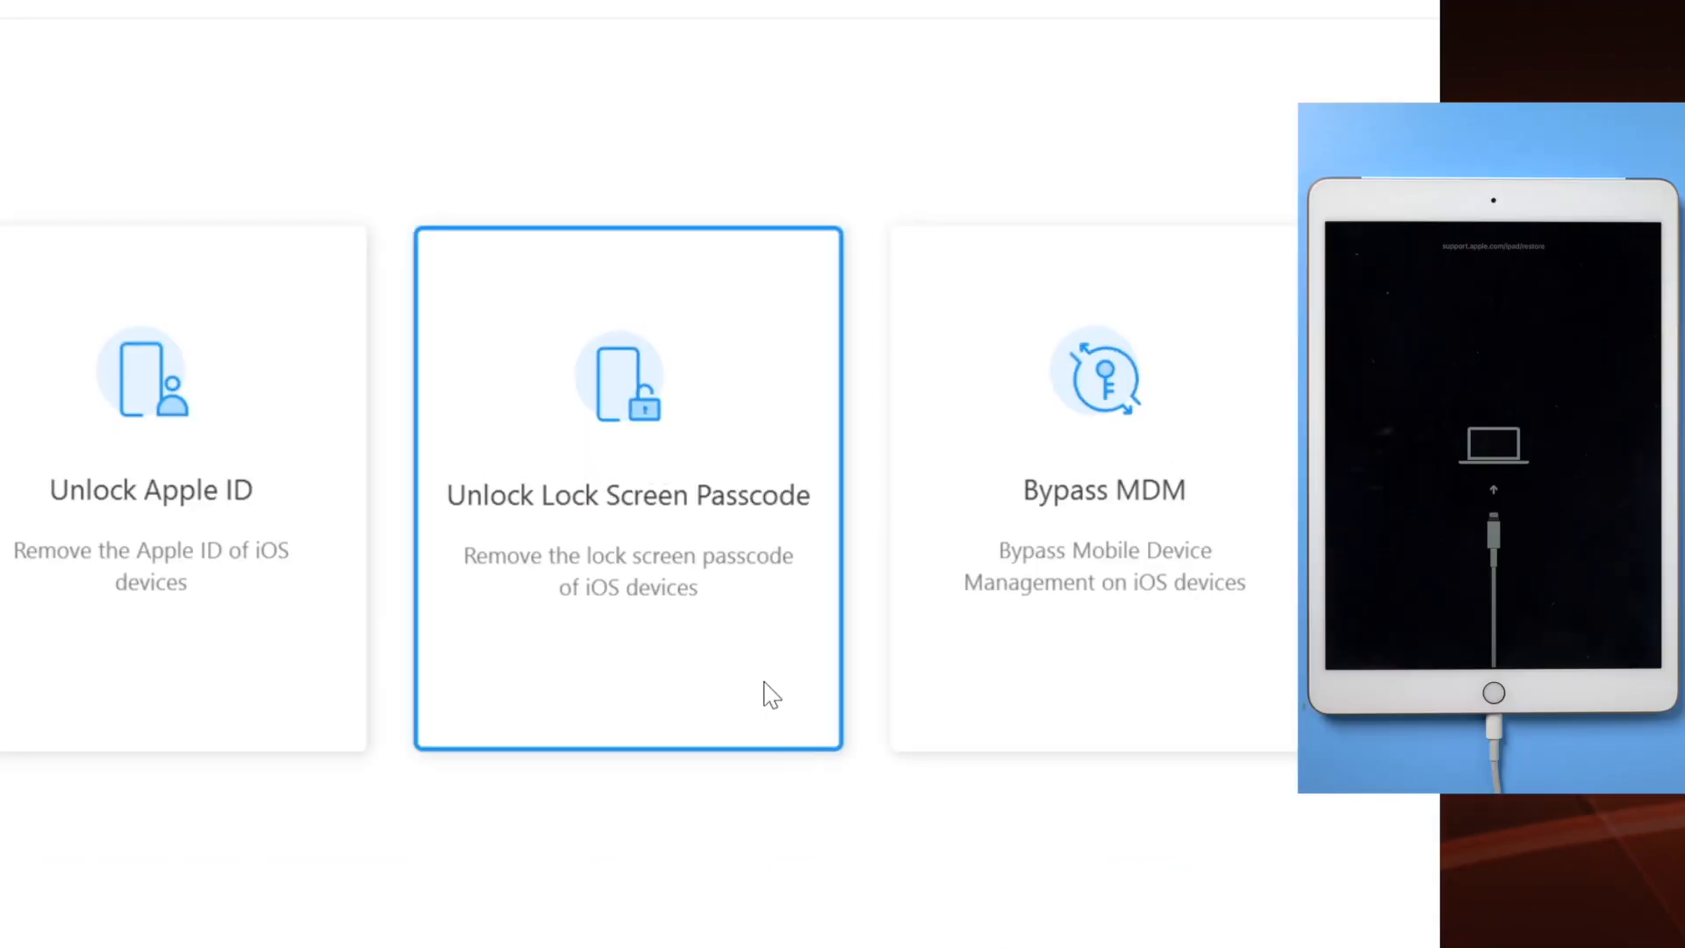
Select Unlock Lock Screen Passcode and start, reaching firmware download for iPad 7 (Cellular) 14.0.1
{"action": "left_click", "coordinate": [629, 495]}
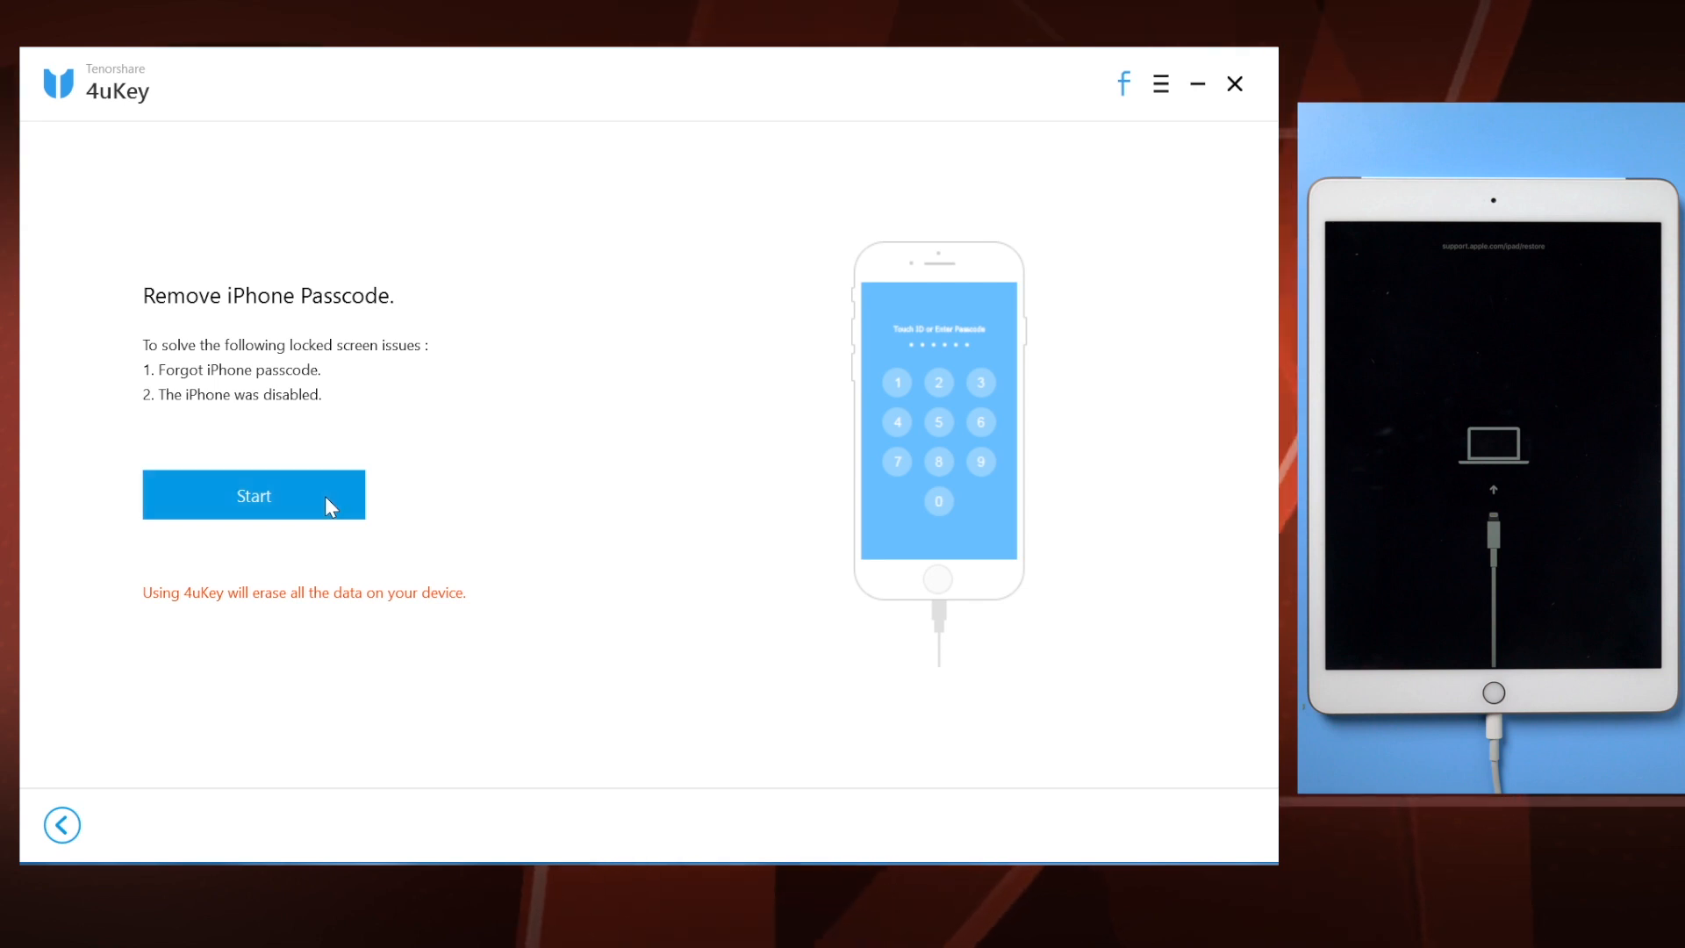
{"action": "left_click", "coordinate": [253, 495]}
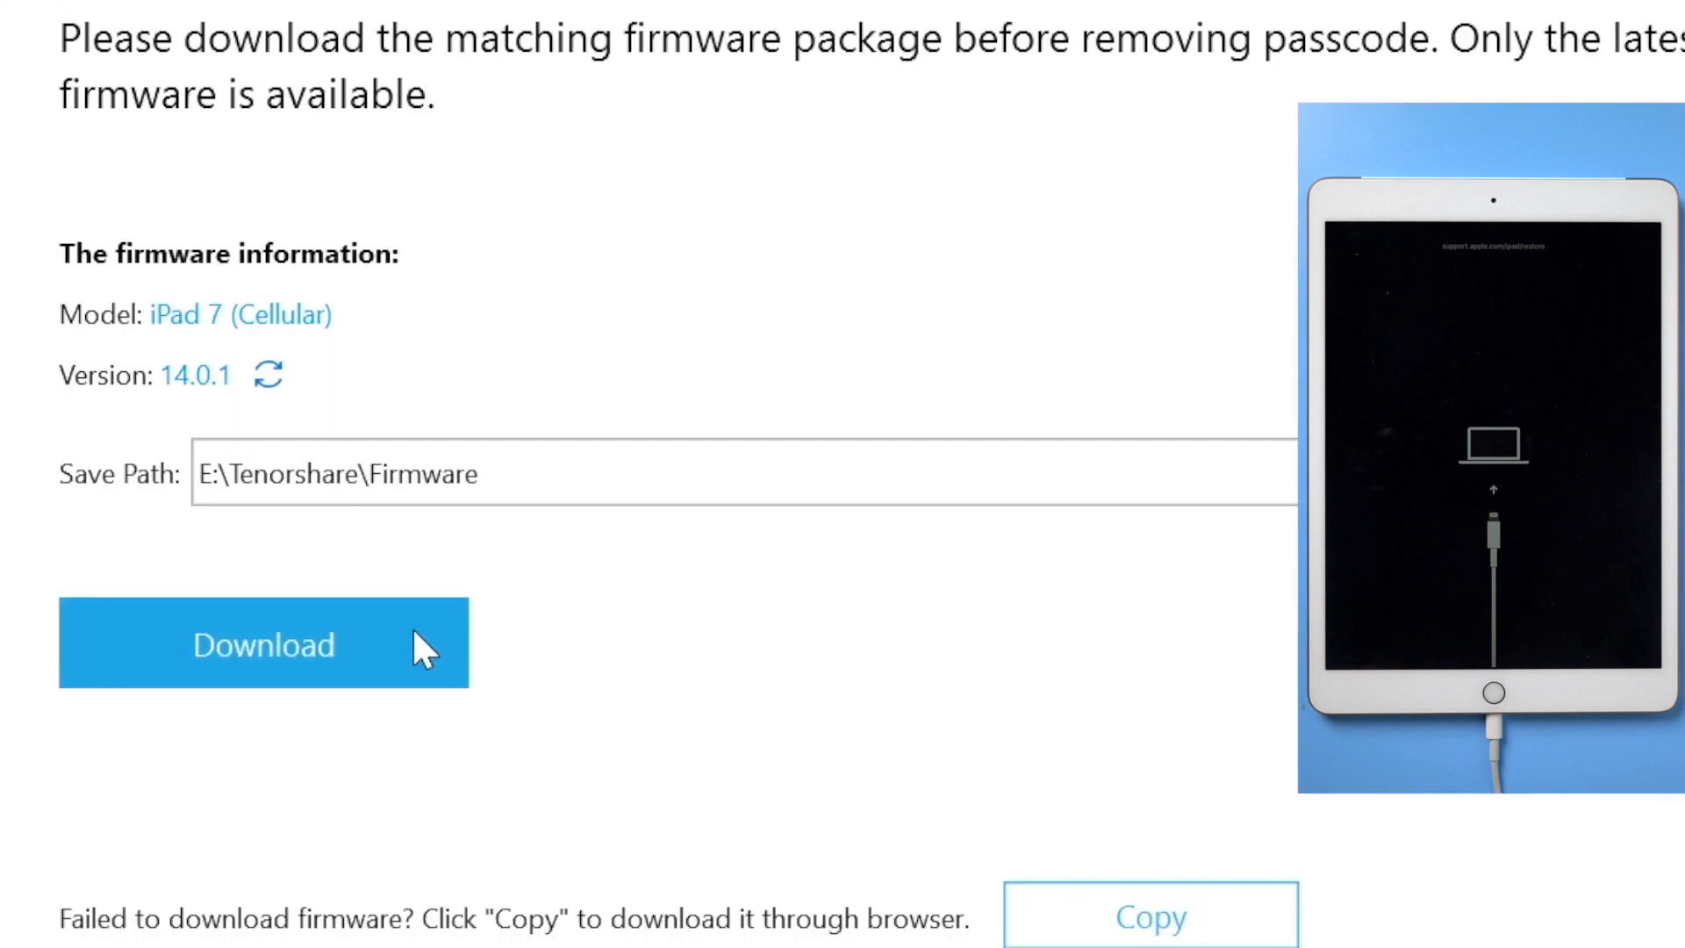
Download the iPad firmware package and run Start Unlock to remove the passcode
{"action": "left_click", "coordinate": [263, 642]}
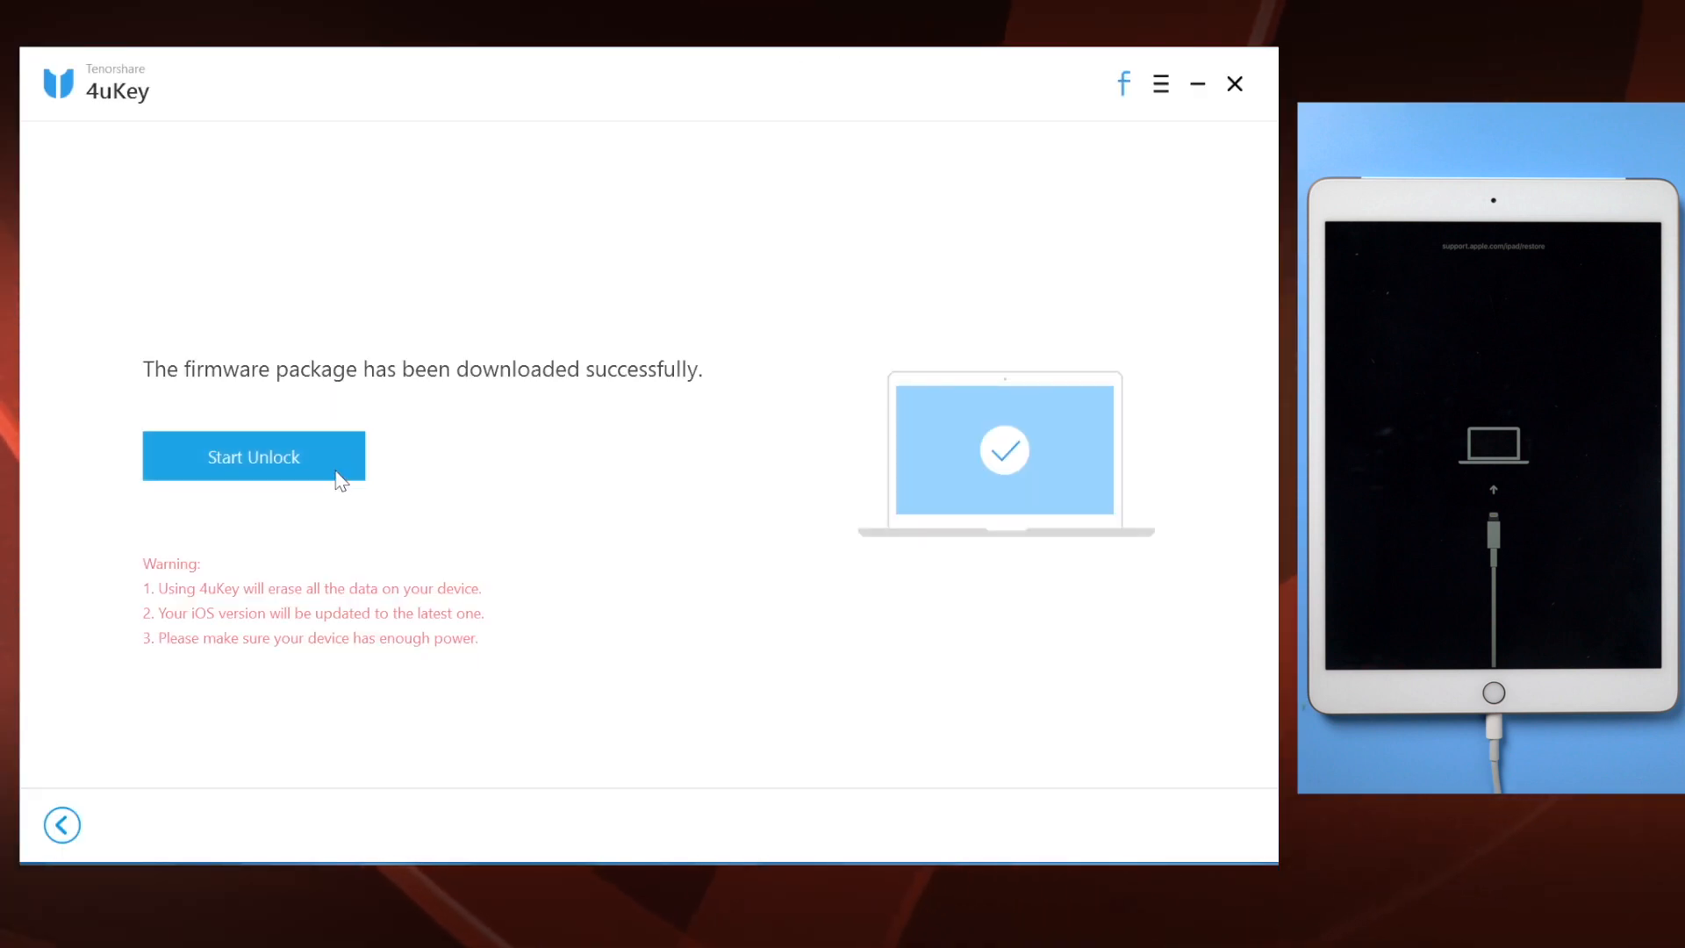
{"action": "left_click", "coordinate": [253, 456]}
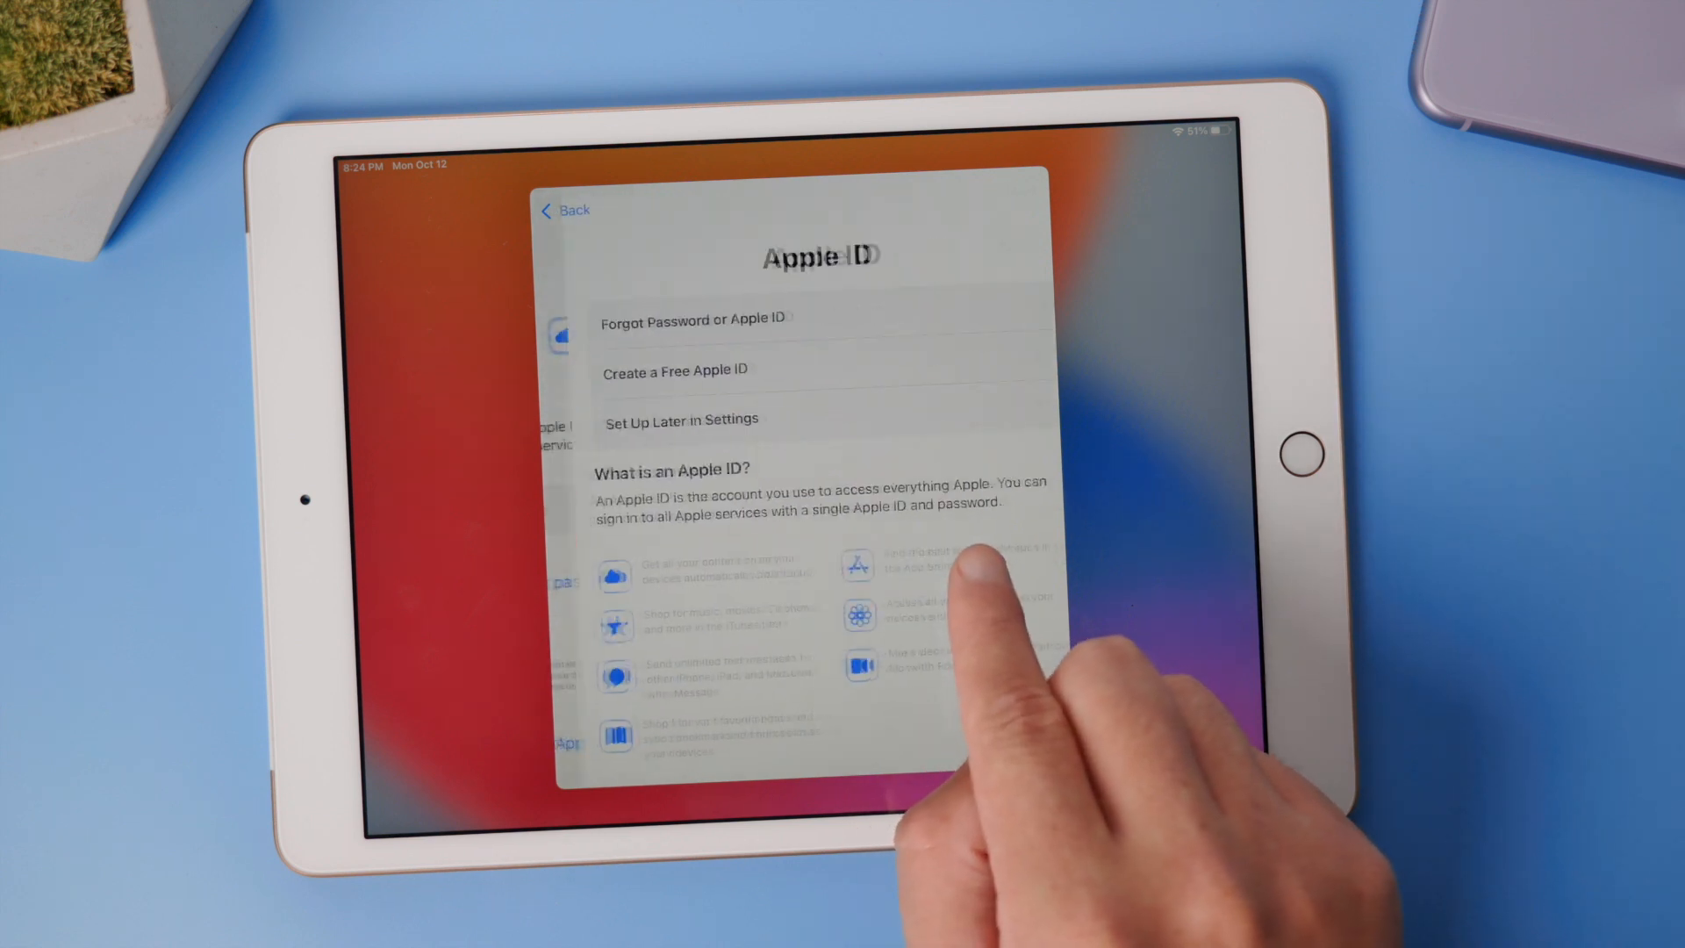
Skip Apple ID sign-in with Set Up Later and Don't Use, then reach the Home Screen
{"action": "left_click", "coordinate": [681, 419]}
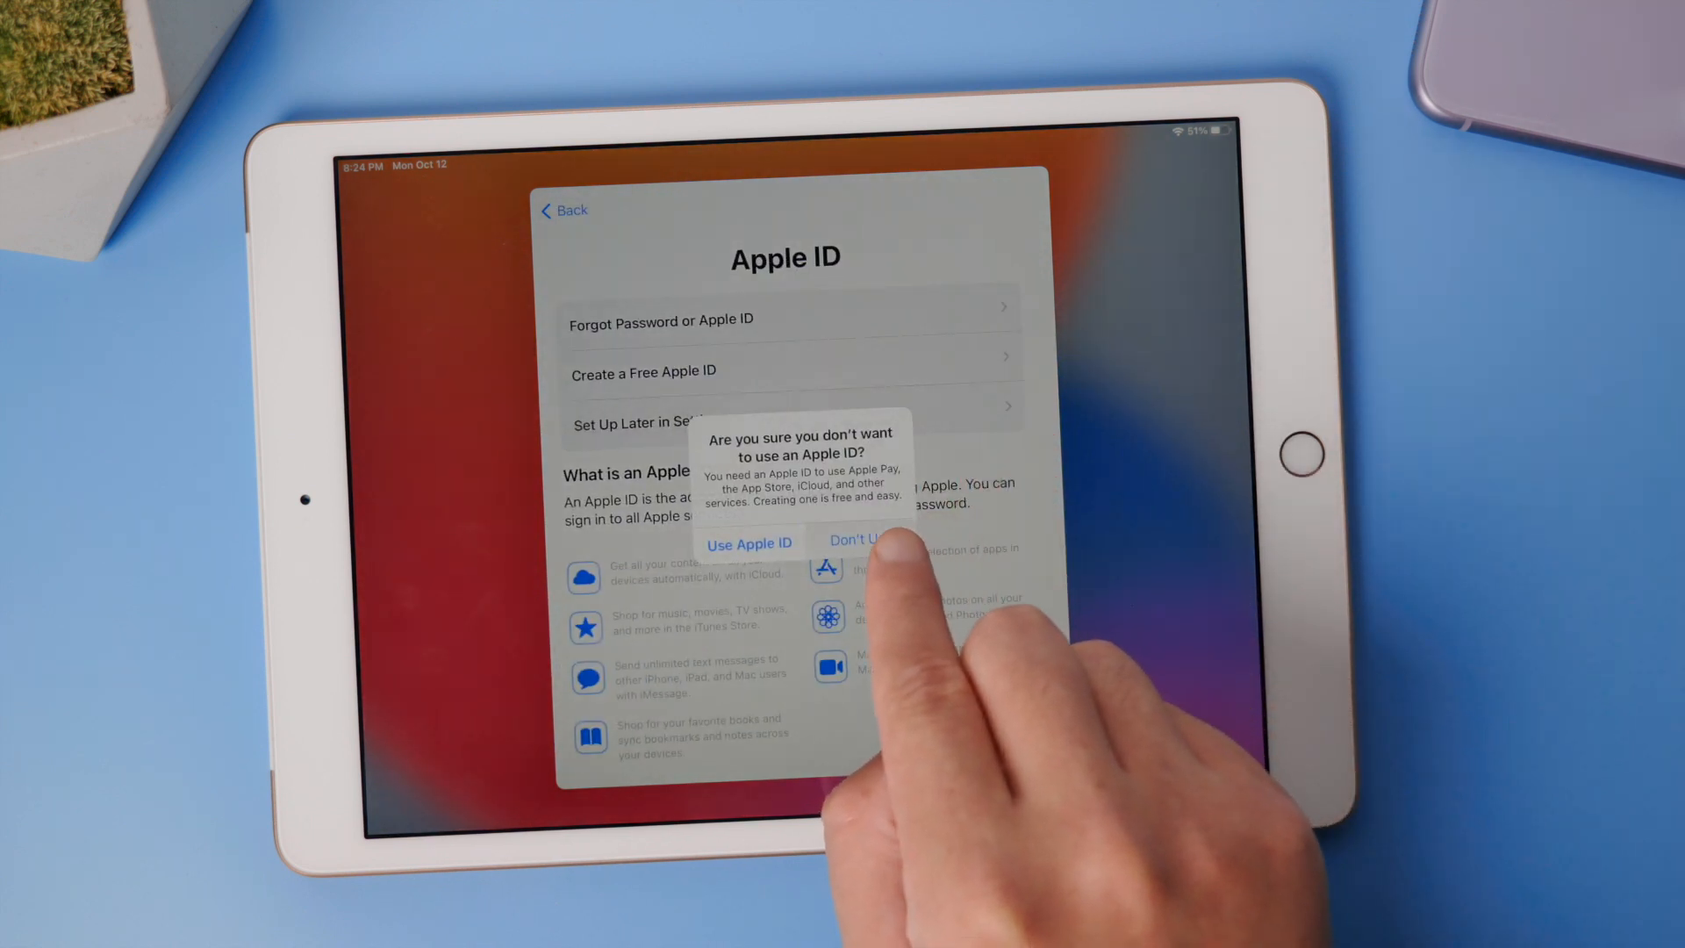
{"action": "left_click", "coordinate": [860, 541]}
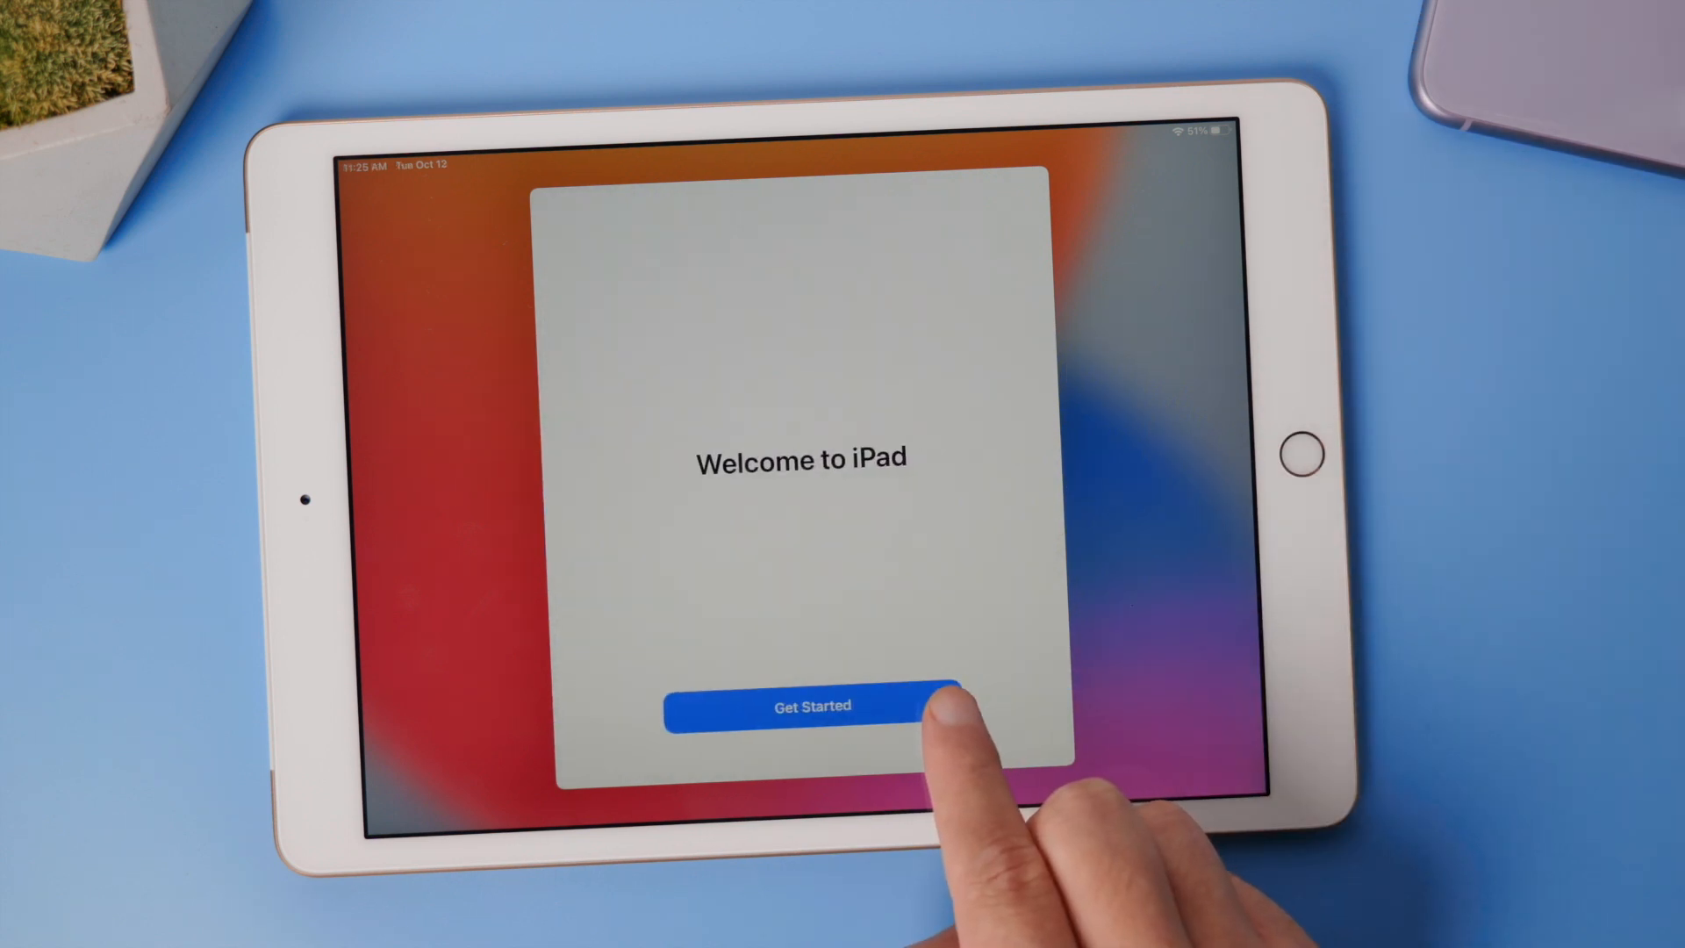
{"action": "left_click", "coordinate": [811, 705]}
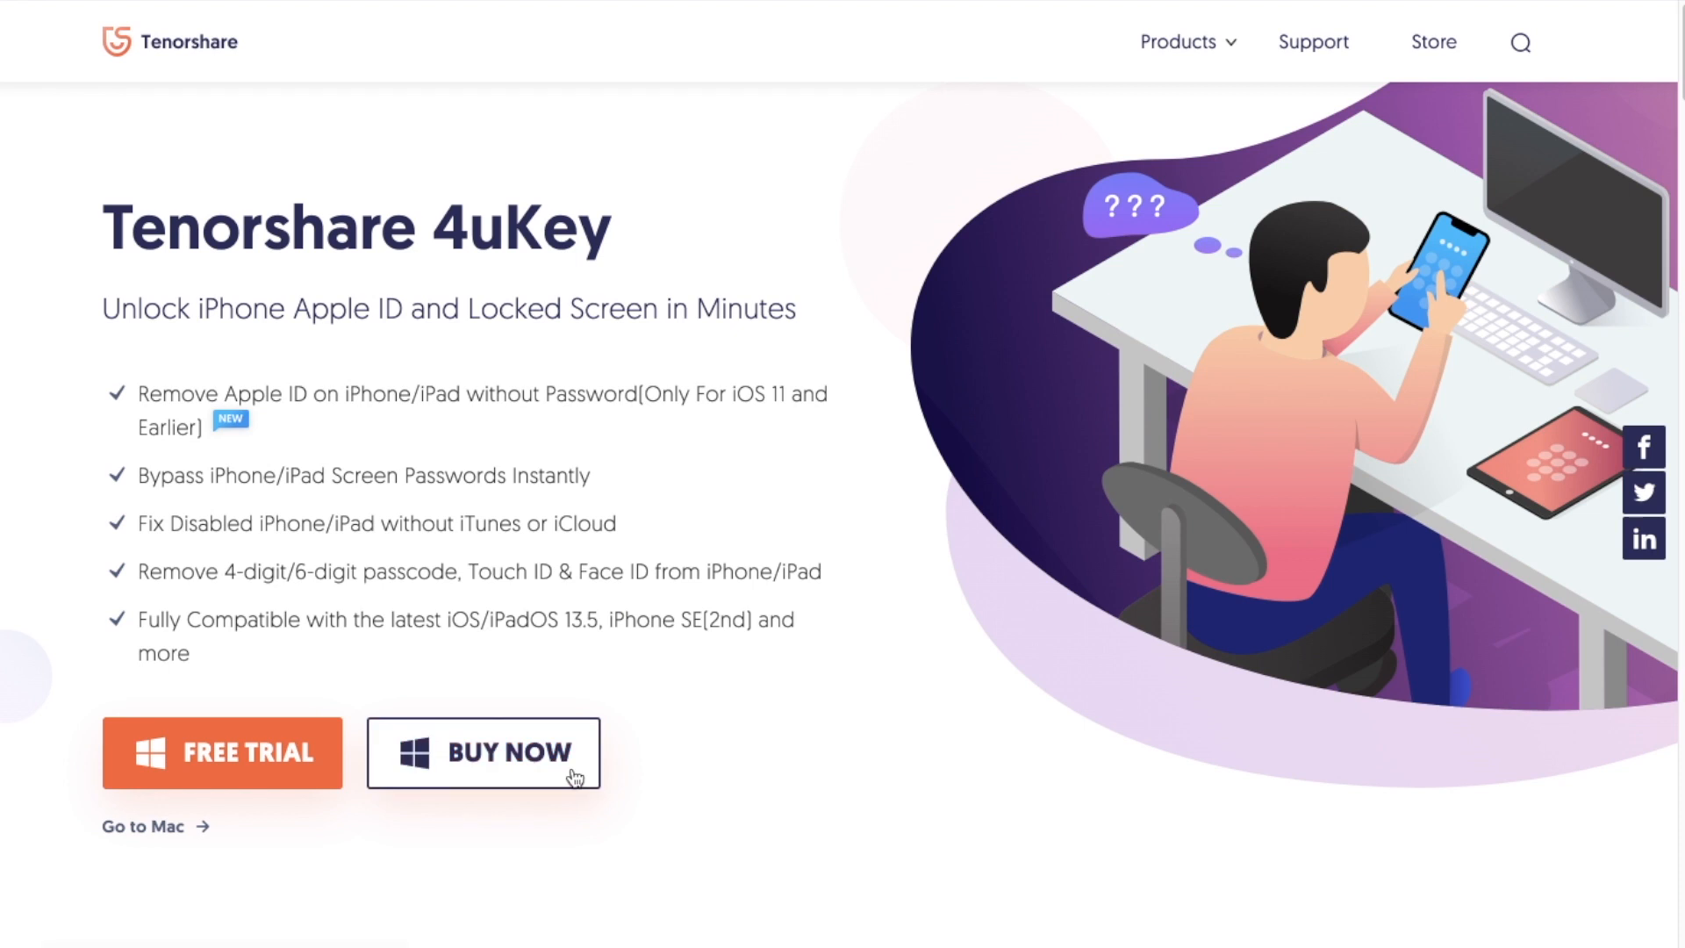
{"action": "left_click", "coordinate": [484, 751]}
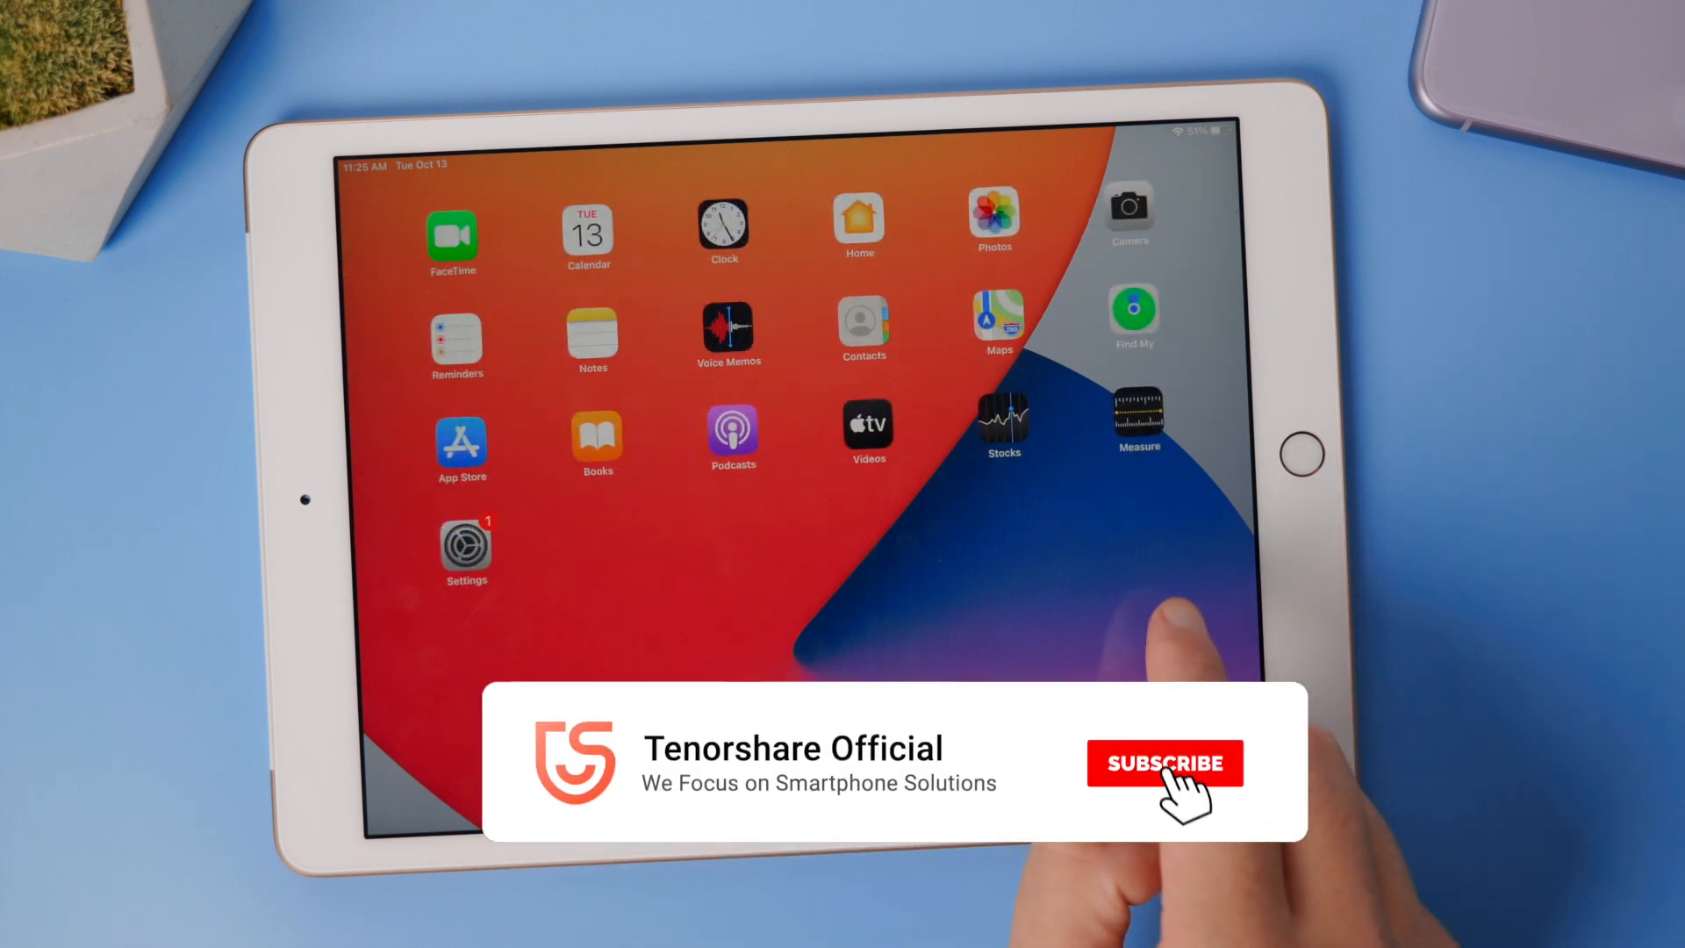
{"action": "left_click", "coordinate": [1165, 762]}
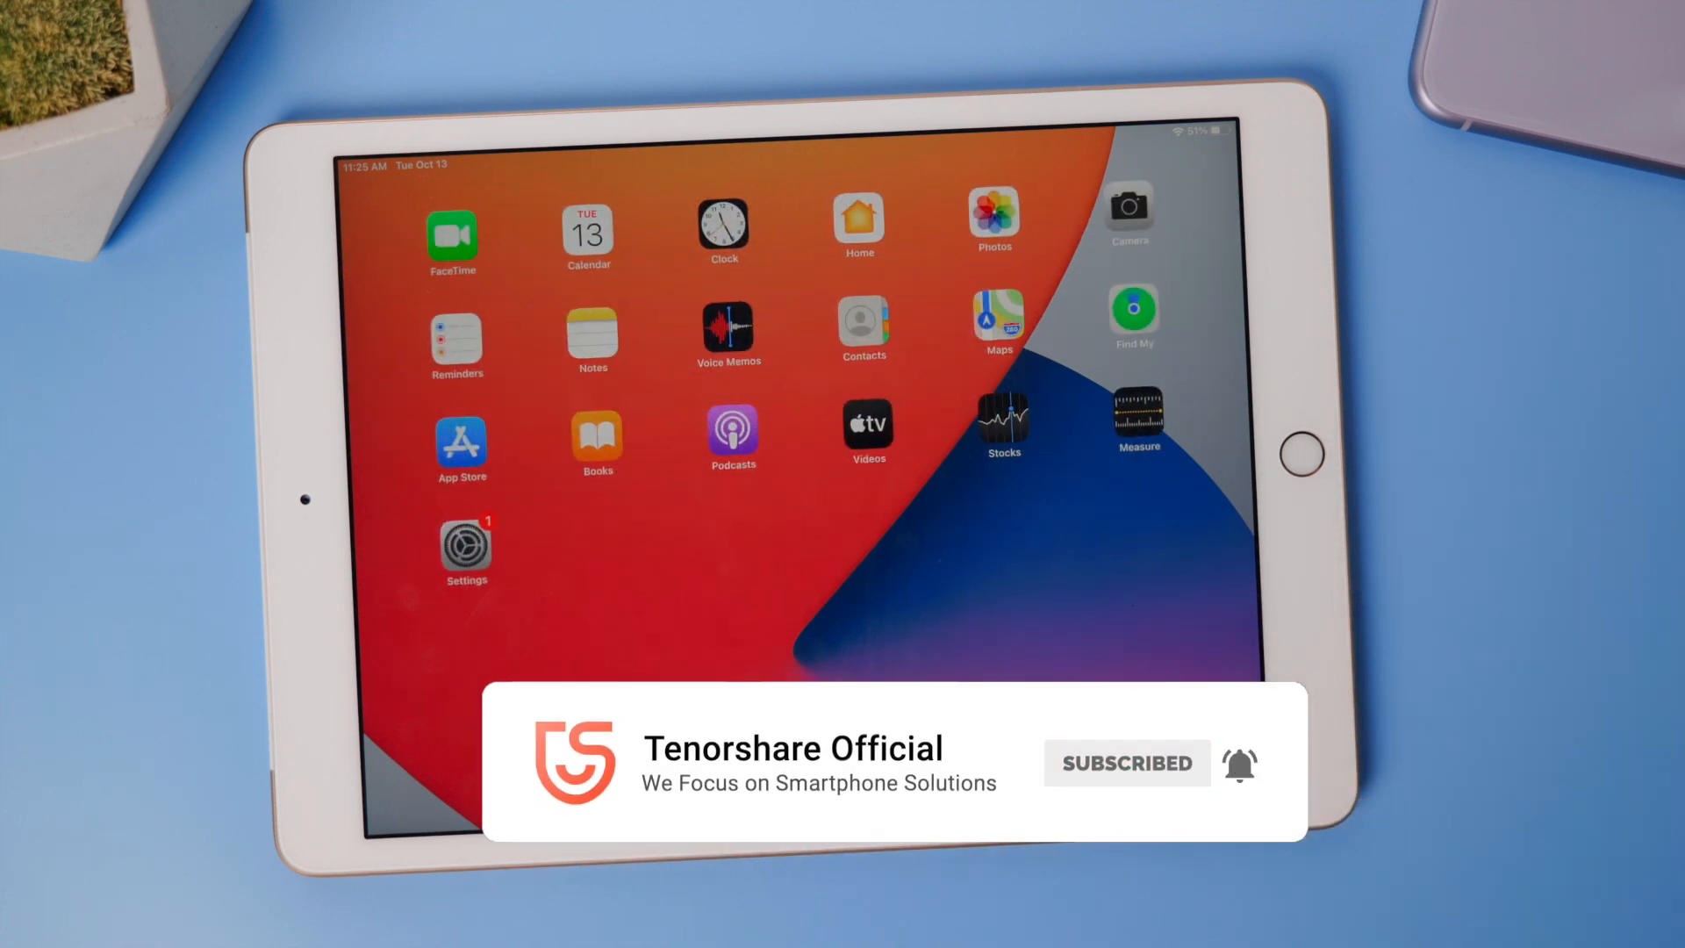